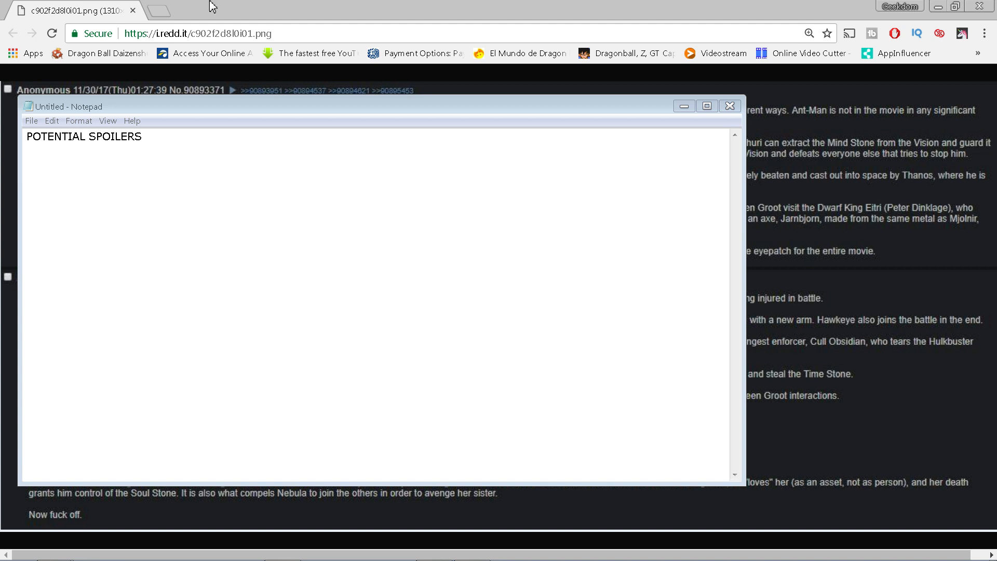
- Close the Notepad spoiler warning to reveal both anonymous posts' Infinity War plot leak text
left_click(729, 106)
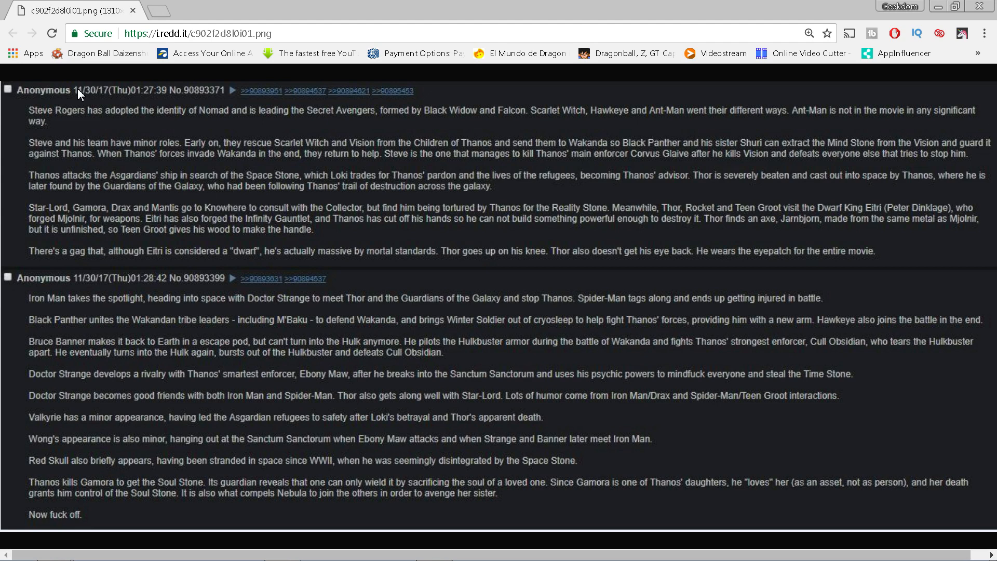
mouse_move(138, 122)
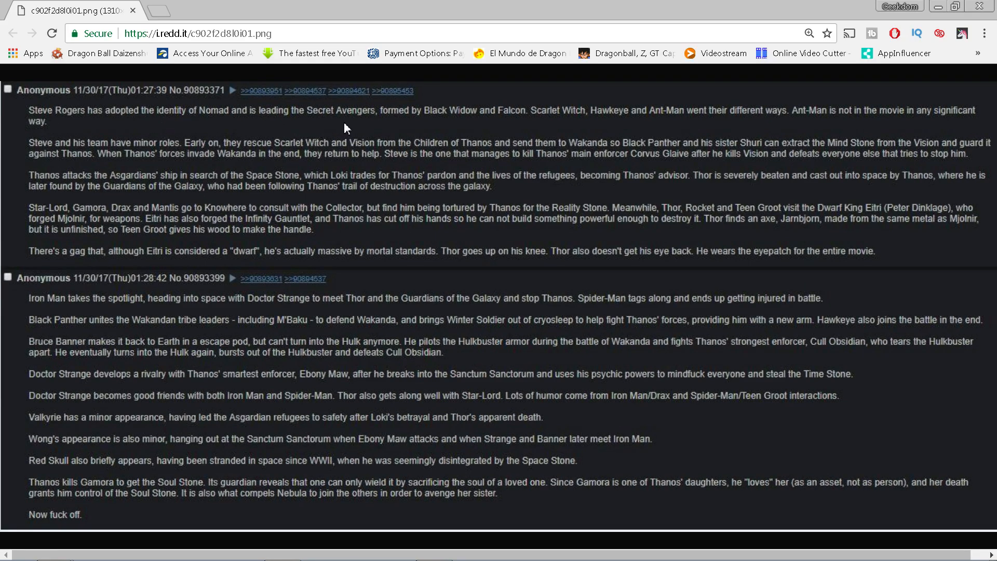
mouse_move(540, 119)
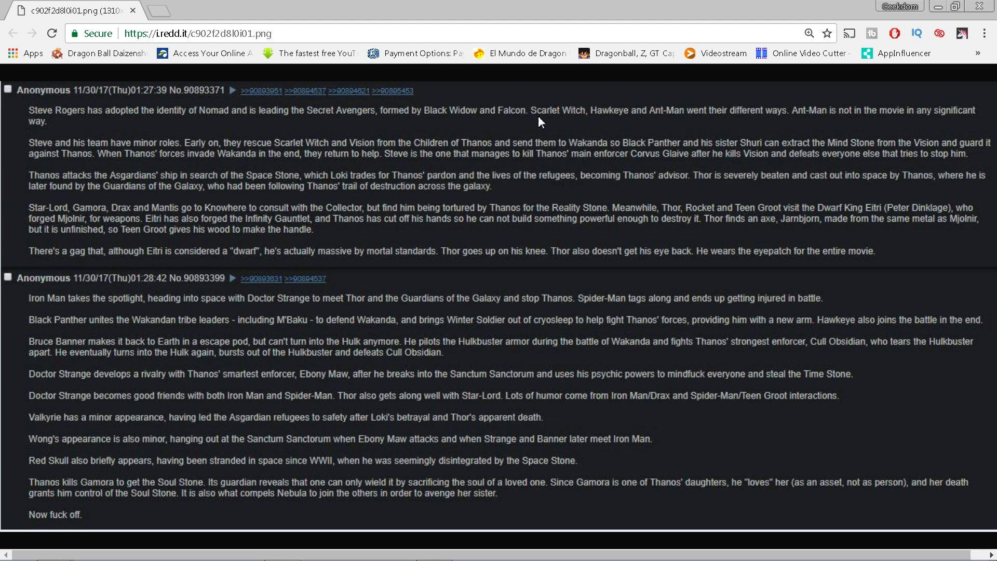